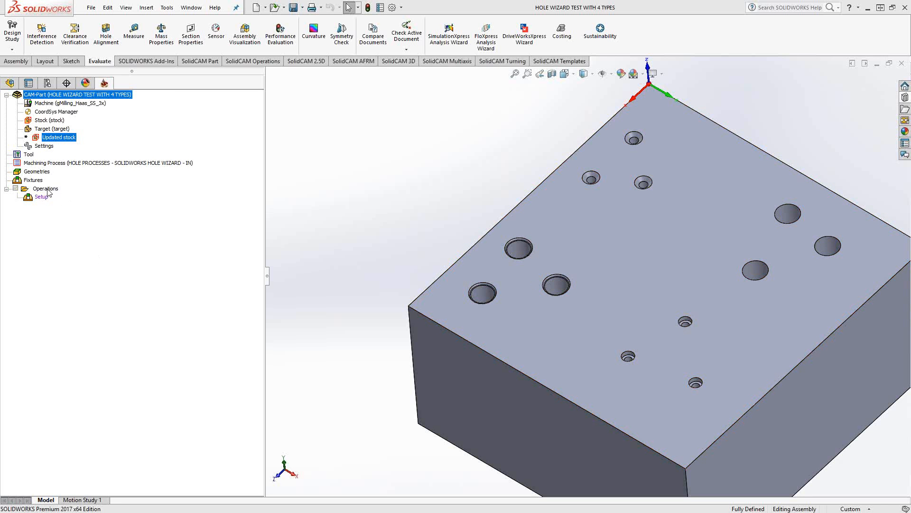
- Add a Hole Wizard process from the Operations context menu
right_click(41, 189)
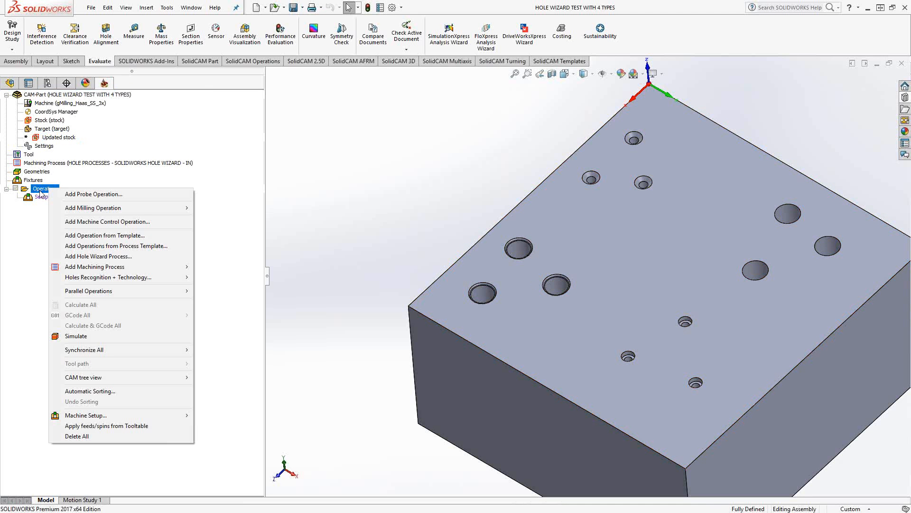
mouse_move(98, 257)
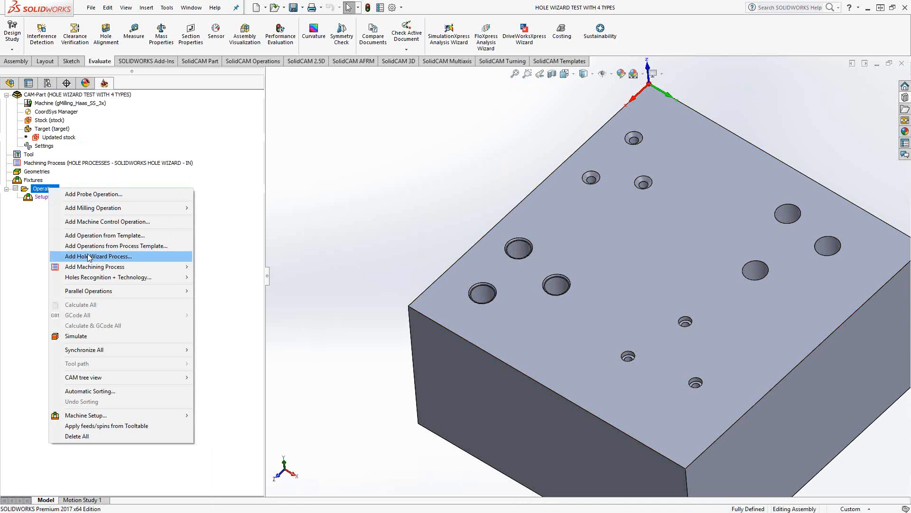
click(99, 256)
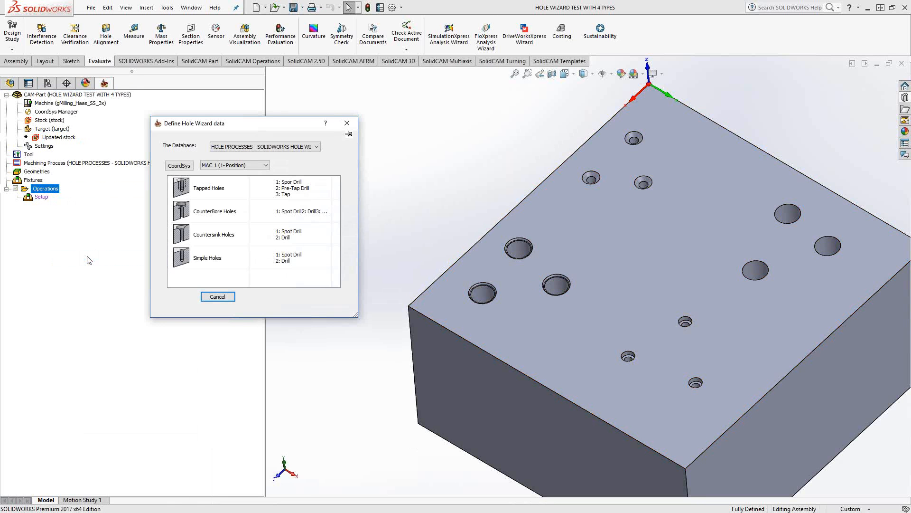
mouse_move(192, 283)
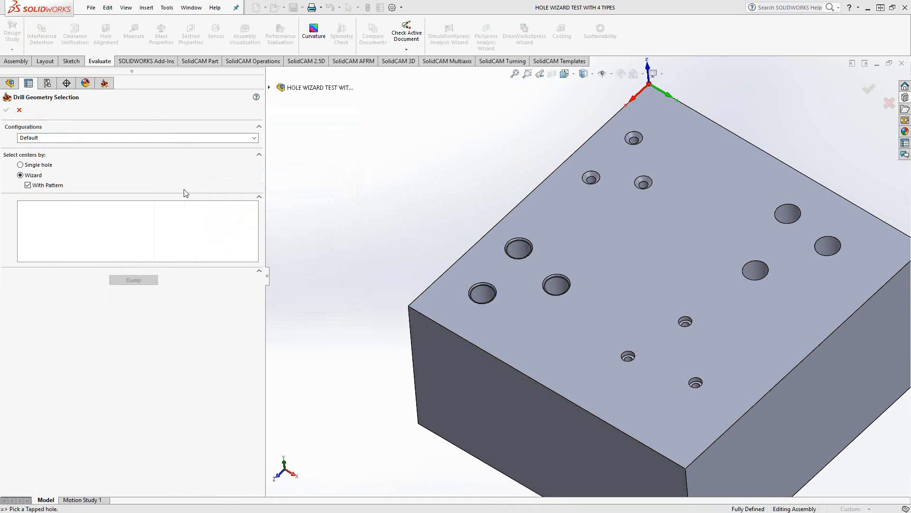
- Pick the 3/4-16 tapped hole feature and confirm its three holes as geometry
click(518, 248)
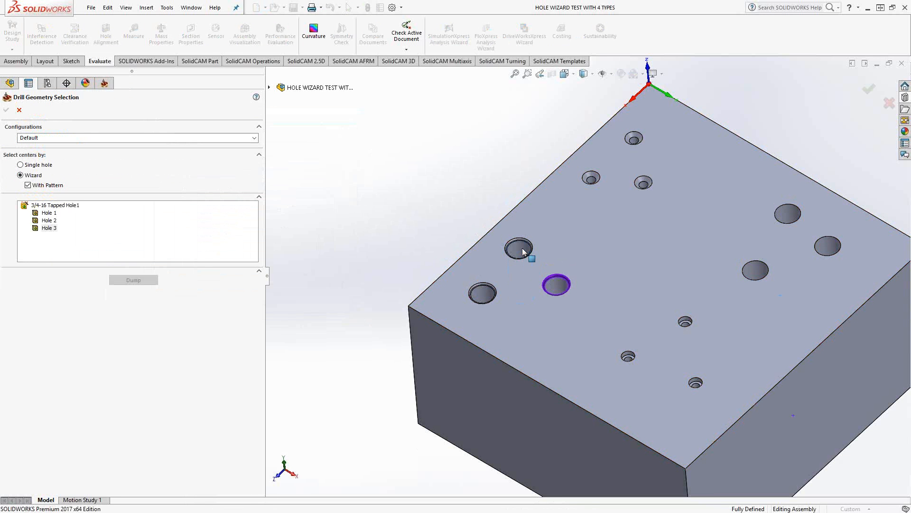
click(521, 249)
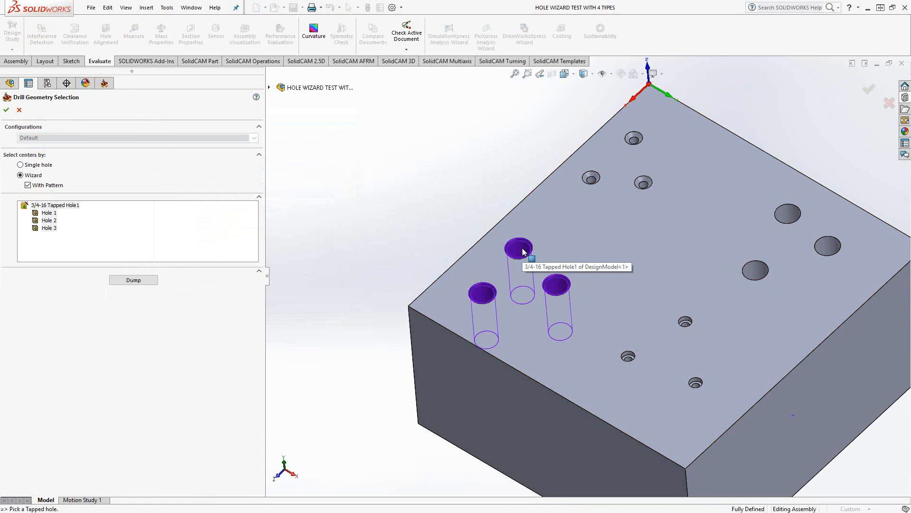
mouse_move(165, 187)
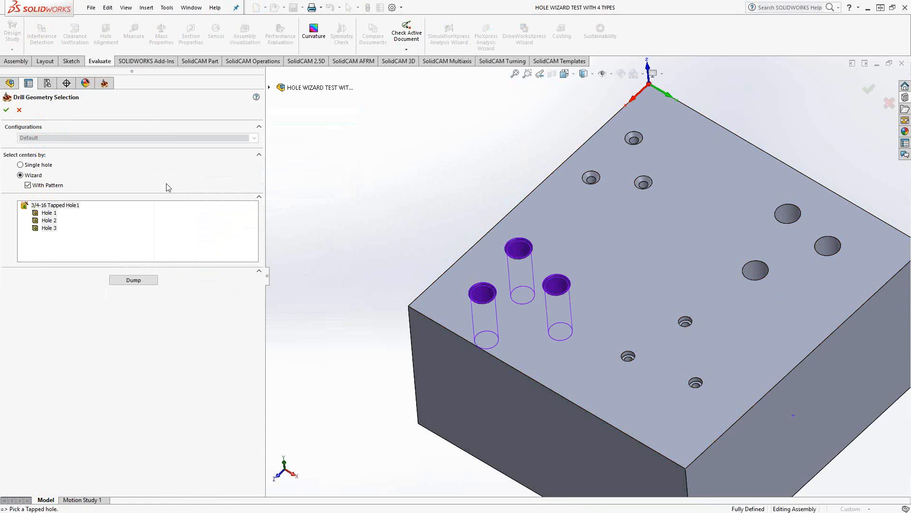
click(6, 110)
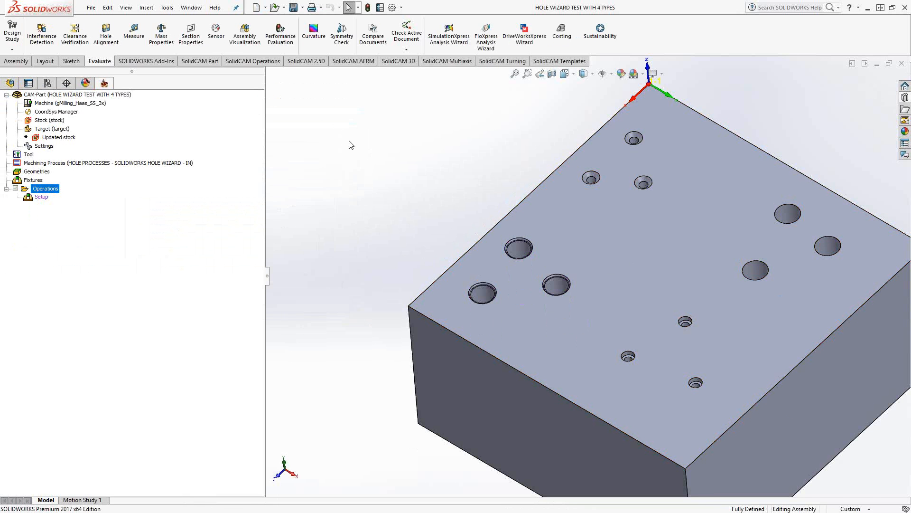
- Generate the tapped-hole spot drill, drilling and tapping operations and select the tapping operation
click(7, 188)
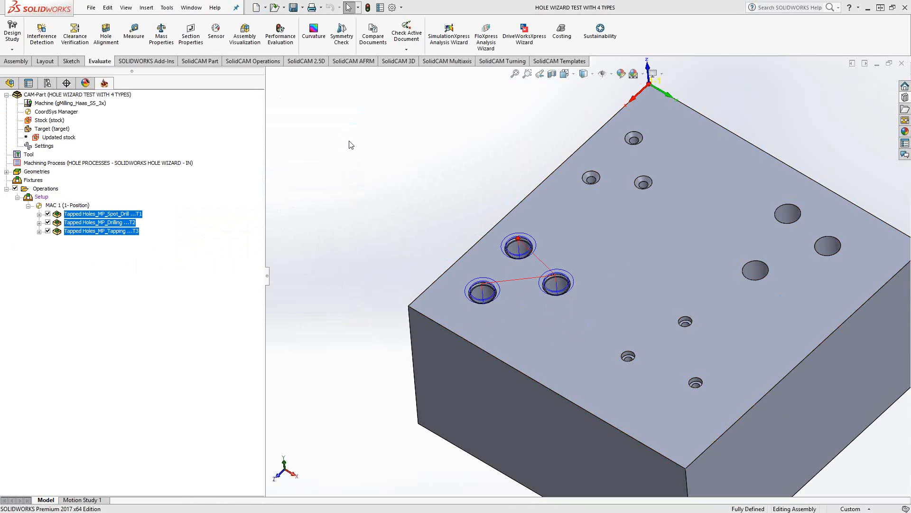
mouse_move(125, 140)
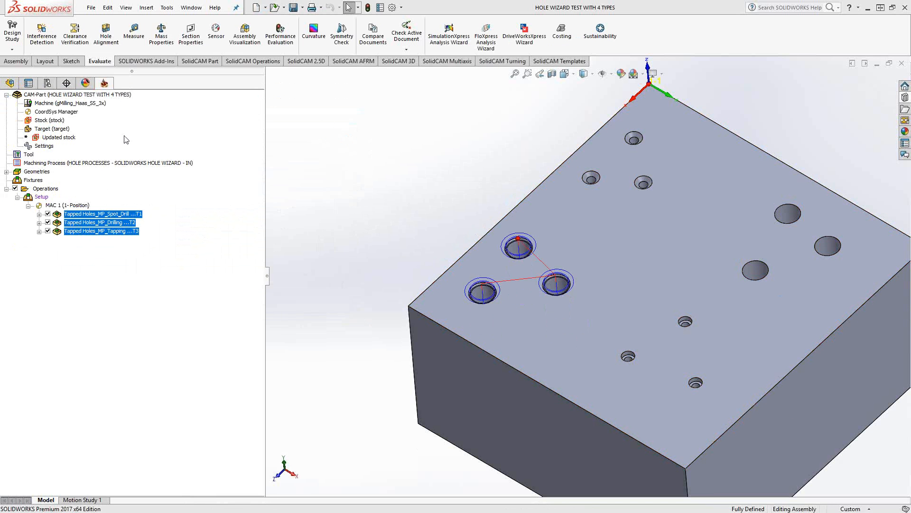
click(28, 154)
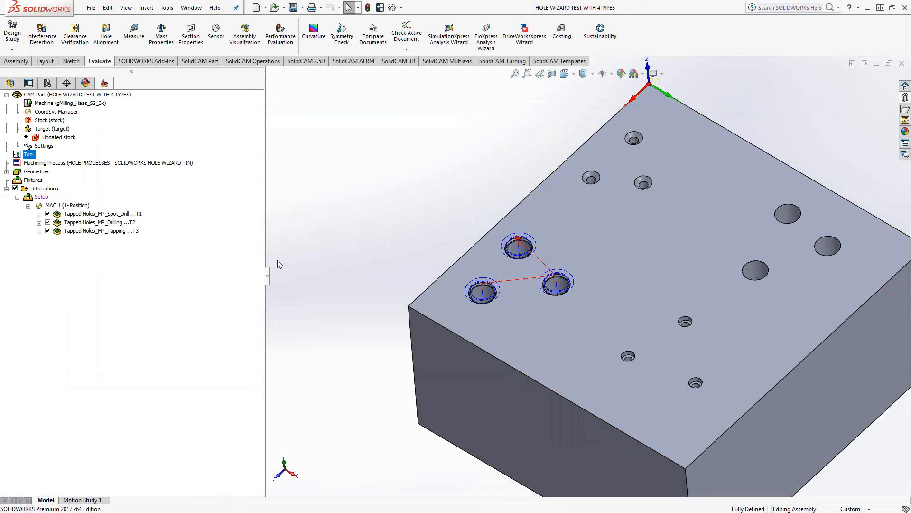
mouse_move(312, 267)
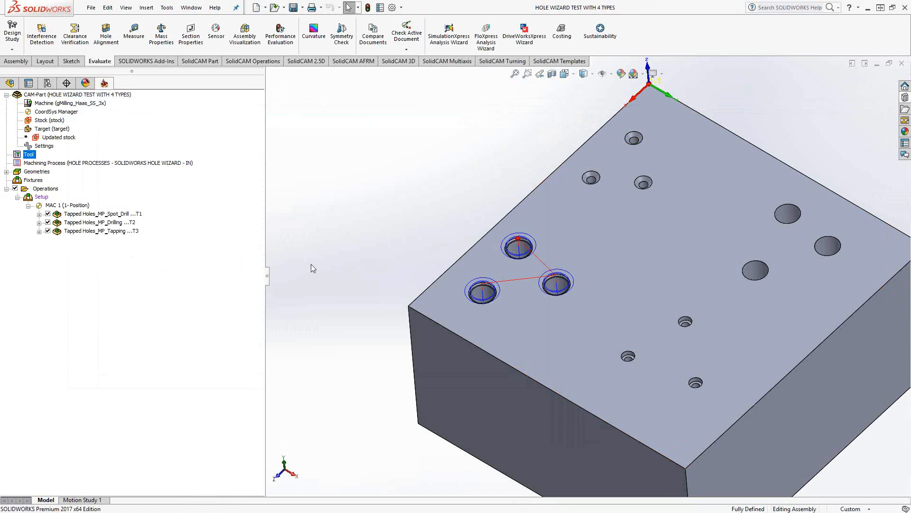
click(45, 188)
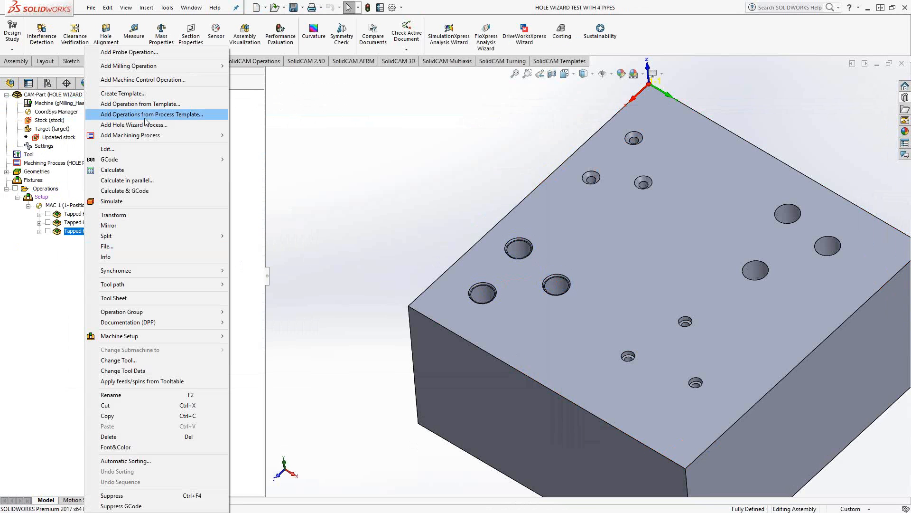
- Run Hole Wizard on a counterbore hole, producing five operations through the upper chamfer profile
click(134, 125)
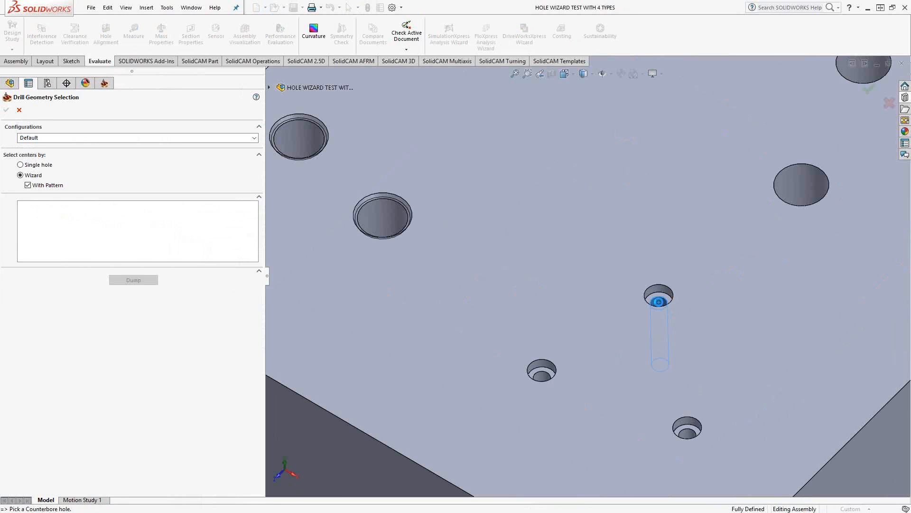
click(687, 429)
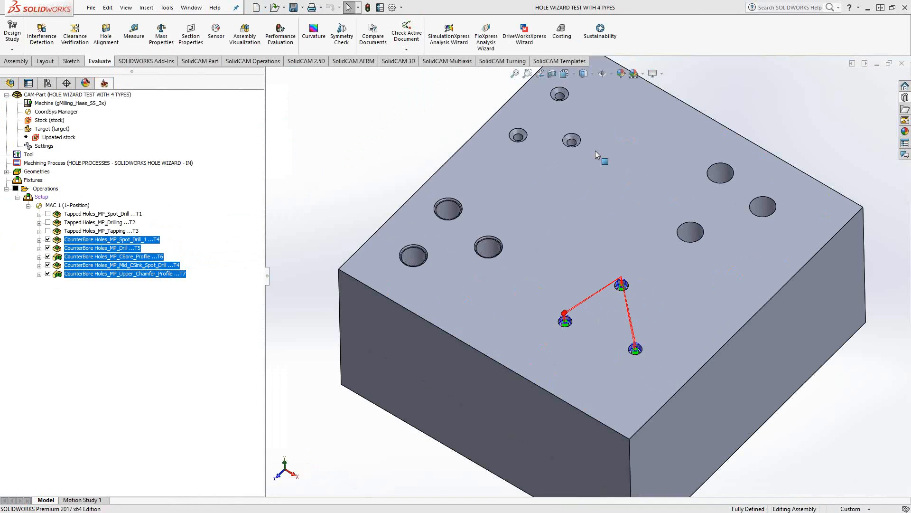
click(124, 274)
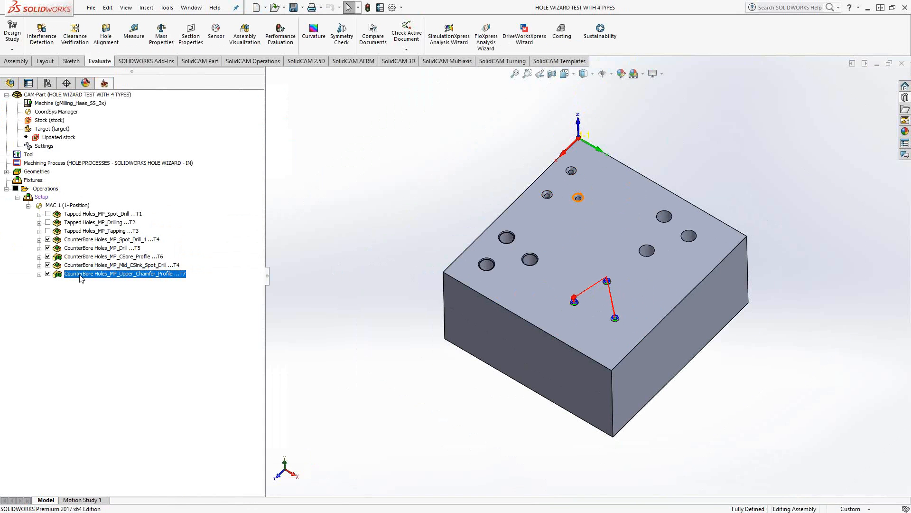
- Add a Hole Wizard process after the upper chamfer operation for countersink spot drill and drill
right_click(124, 273)
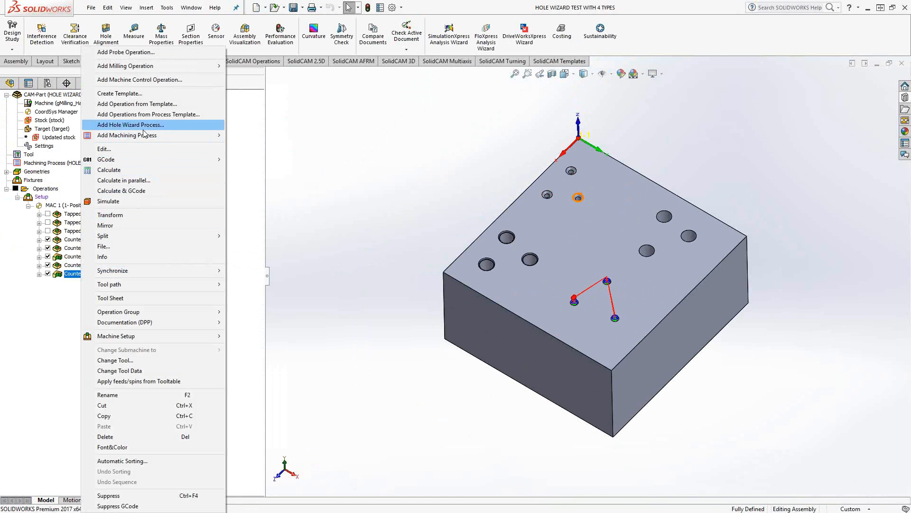
click(130, 124)
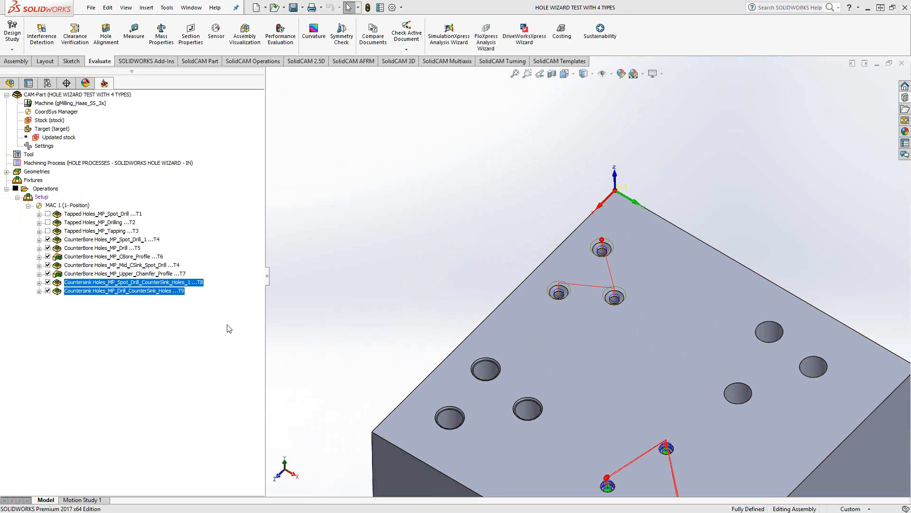
- Add a Hole Wizard process for the three M18 clearance holes and dismiss the tool length warning
right_click(124, 285)
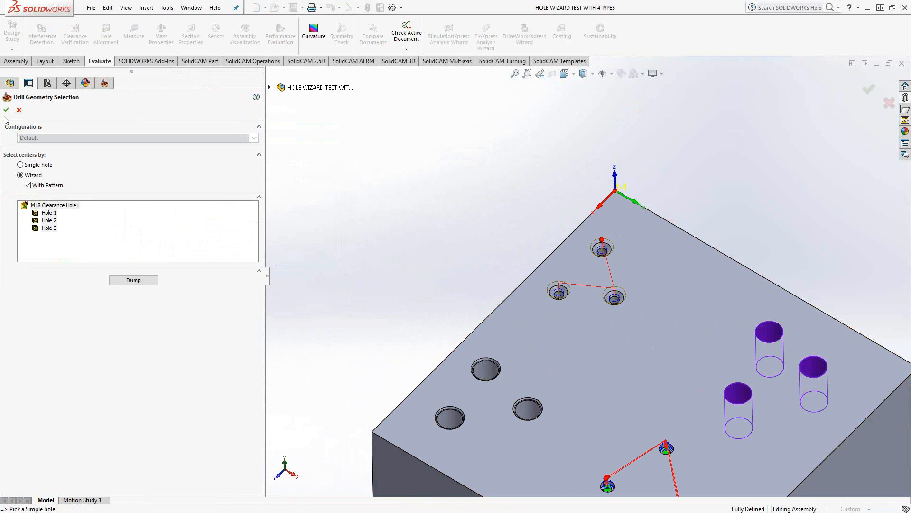
click(6, 110)
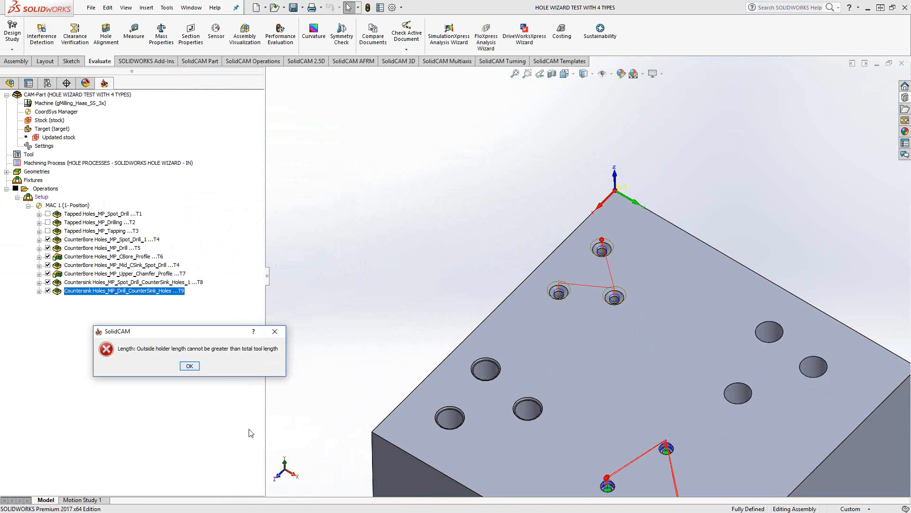
click(189, 365)
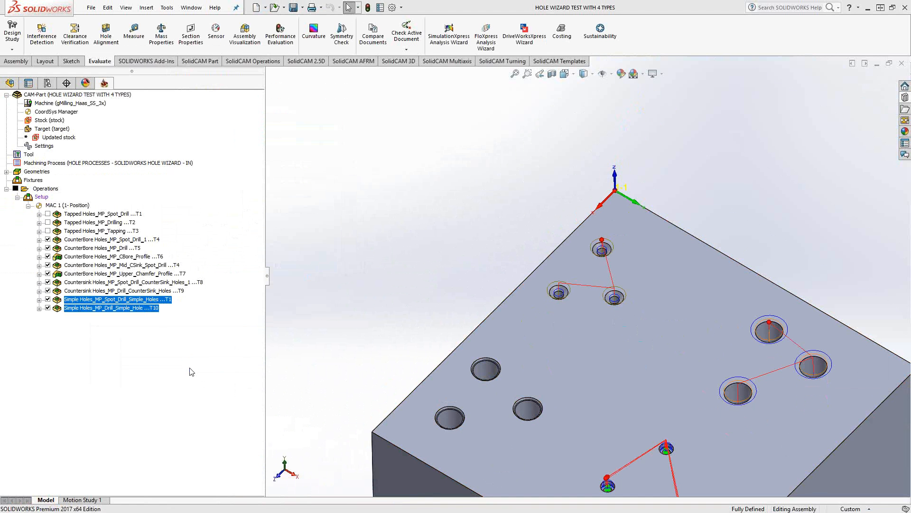
mouse_move(160, 327)
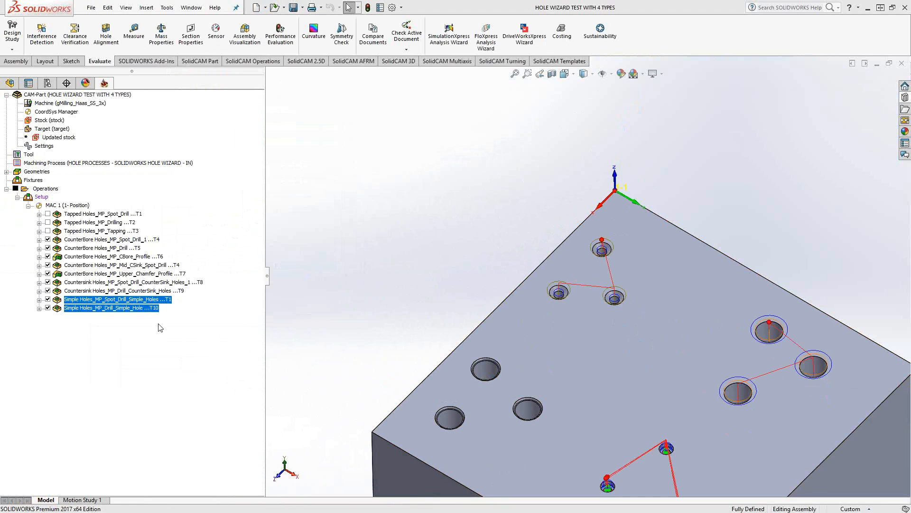